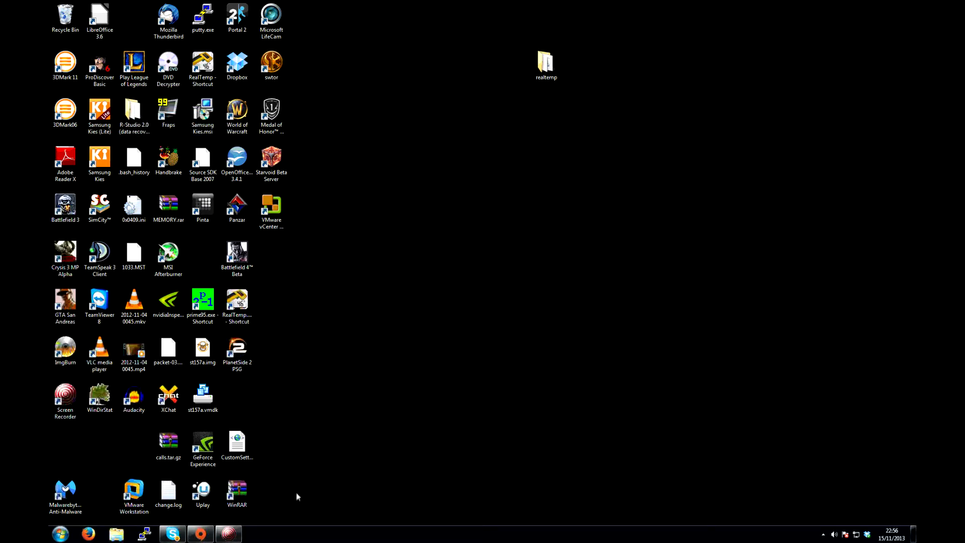
{"action": "mouse_move", "coordinate": [296, 483]}
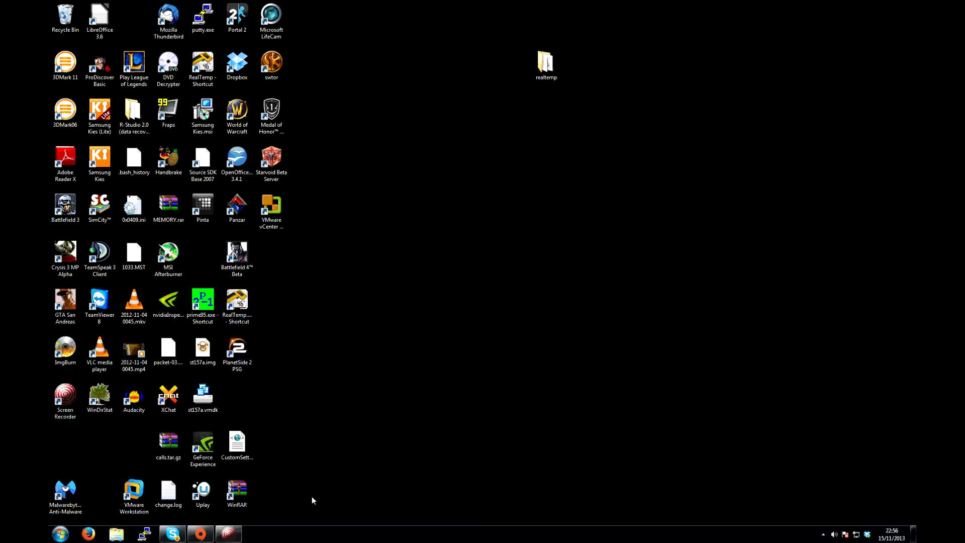
{"action": "mouse_move", "coordinate": [404, 511]}
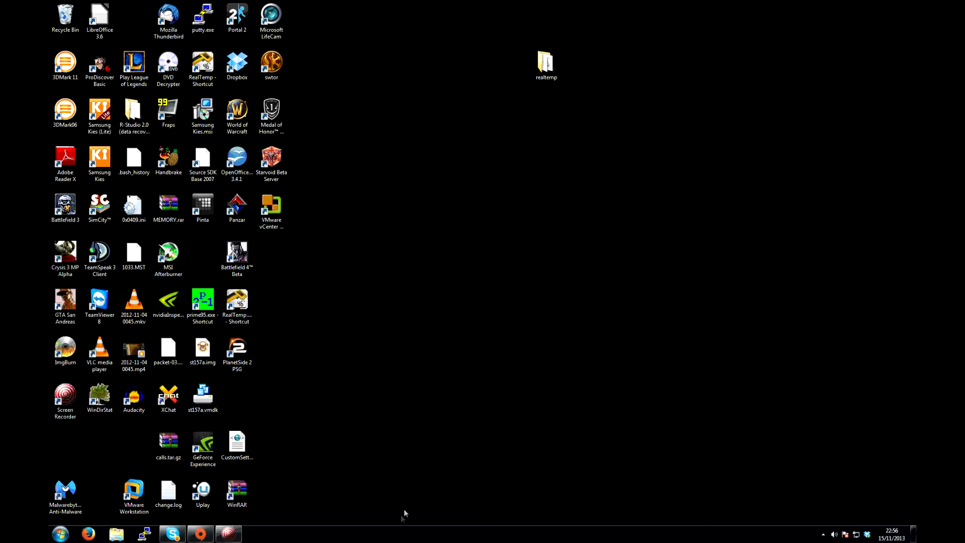
{"action": "mouse_move", "coordinate": [407, 518]}
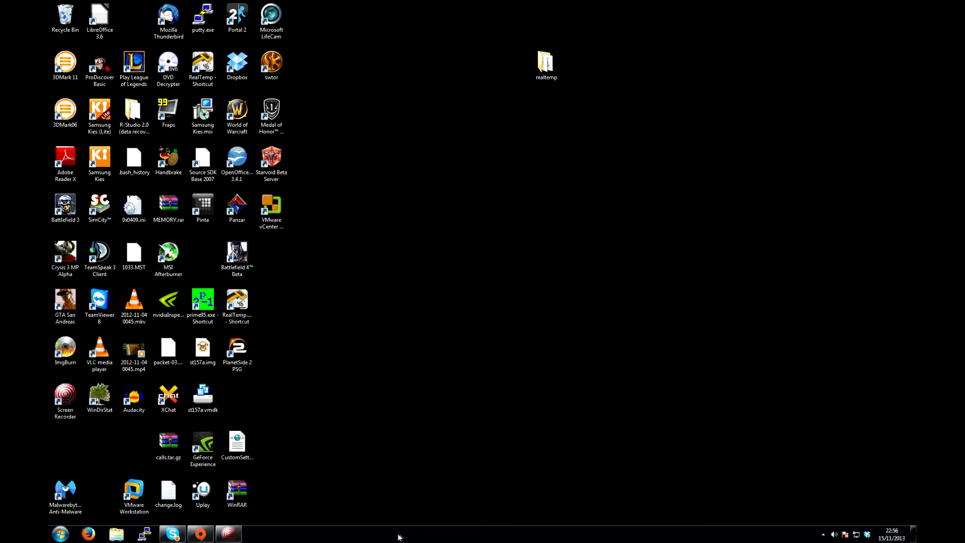
Launch Task Manager from the taskbar, view per-core CPU graphs in Resource Monitor, then close Resource Monitor.
{"action": "right_click", "coordinate": [398, 534]}
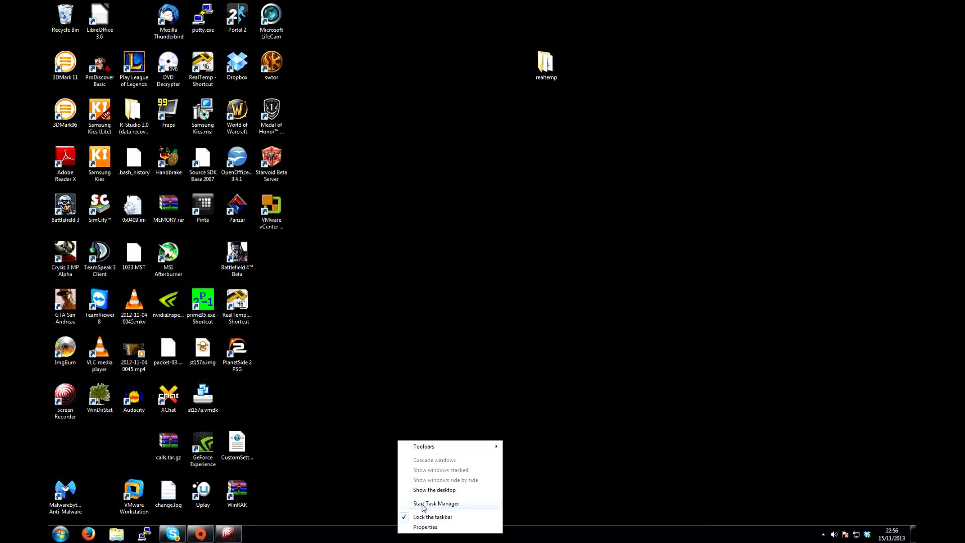
{"action": "left_click", "coordinate": [435, 503]}
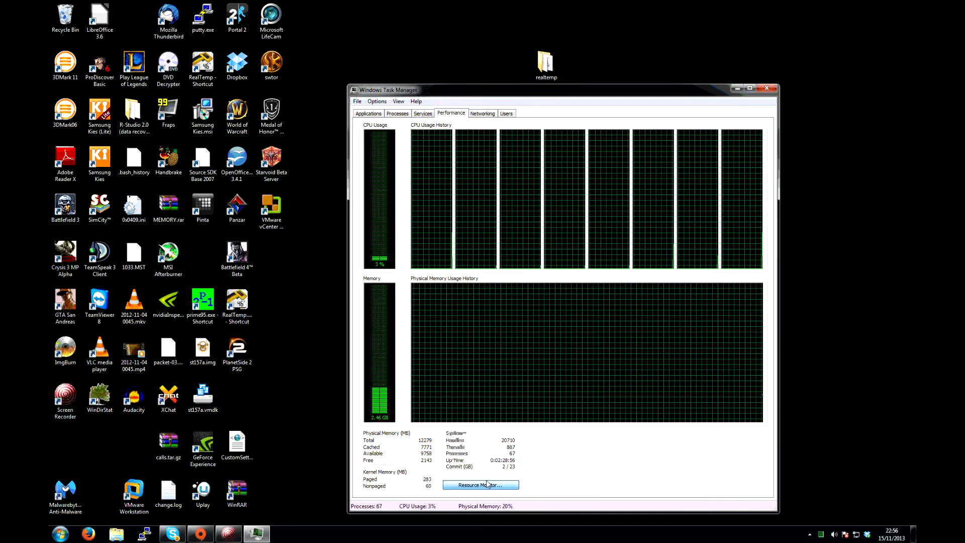
{"action": "left_click", "coordinate": [480, 485]}
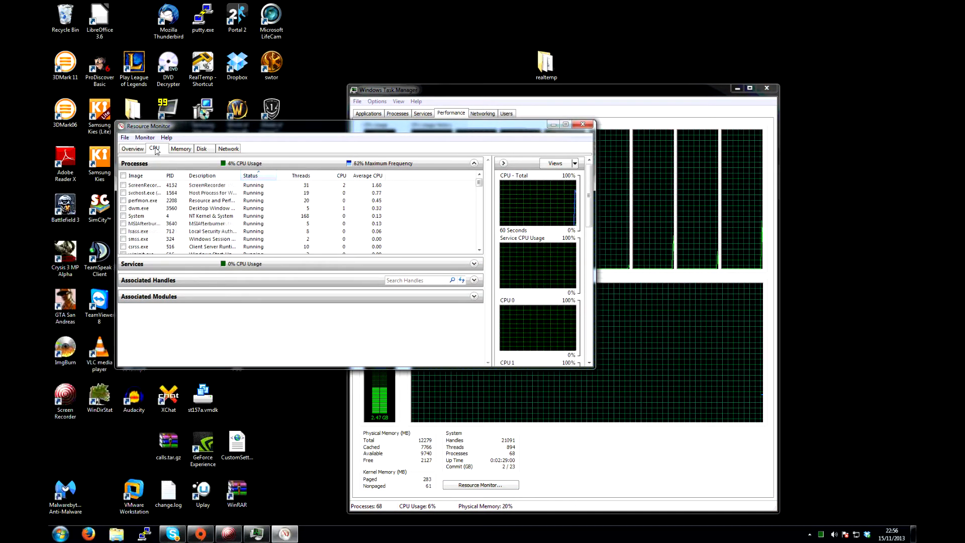
{"action": "scroll", "scroll_direction": "down", "scroll_amount": 3}
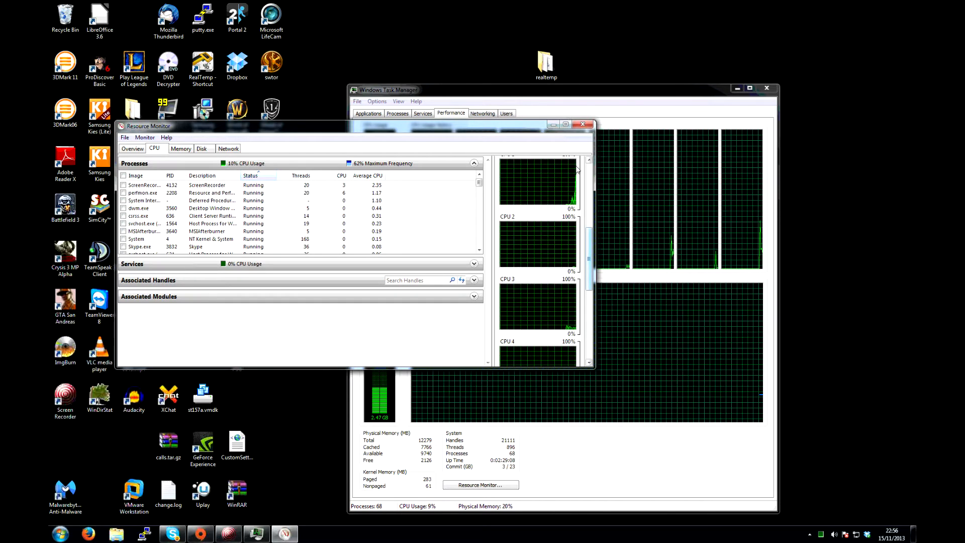
{"action": "left_click", "coordinate": [583, 124]}
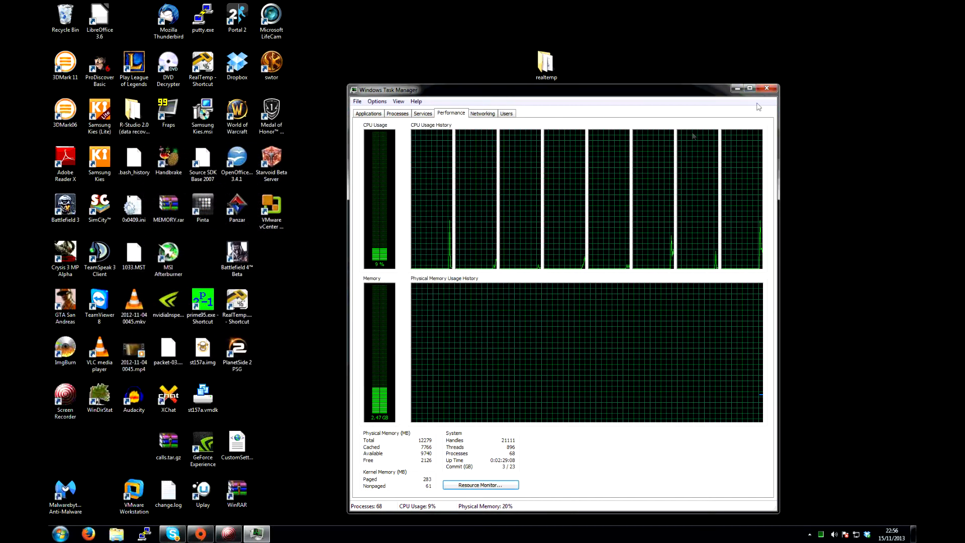
Close Task Manager, leaving the desktop with its shortcut icons and no windows.
{"action": "left_click", "coordinate": [766, 89]}
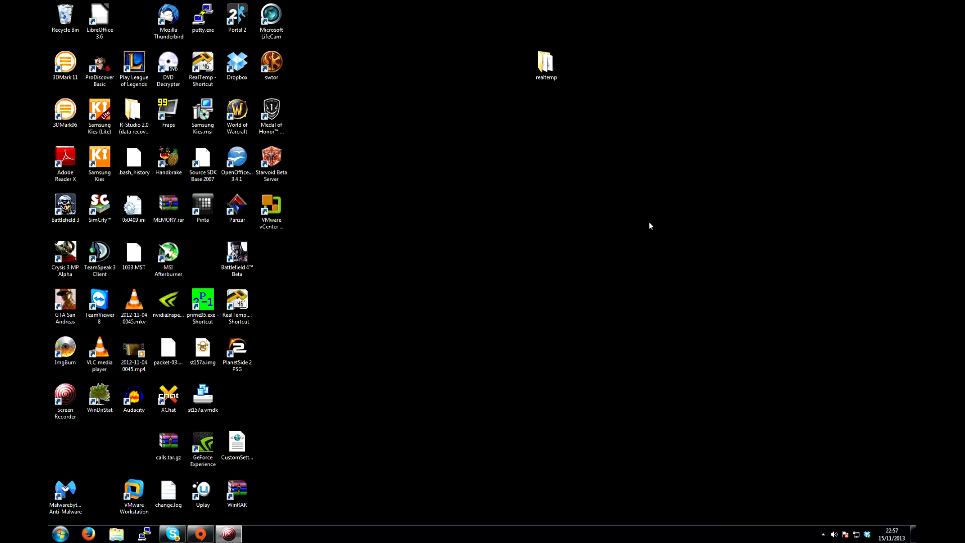
{"action": "mouse_move", "coordinate": [646, 226]}
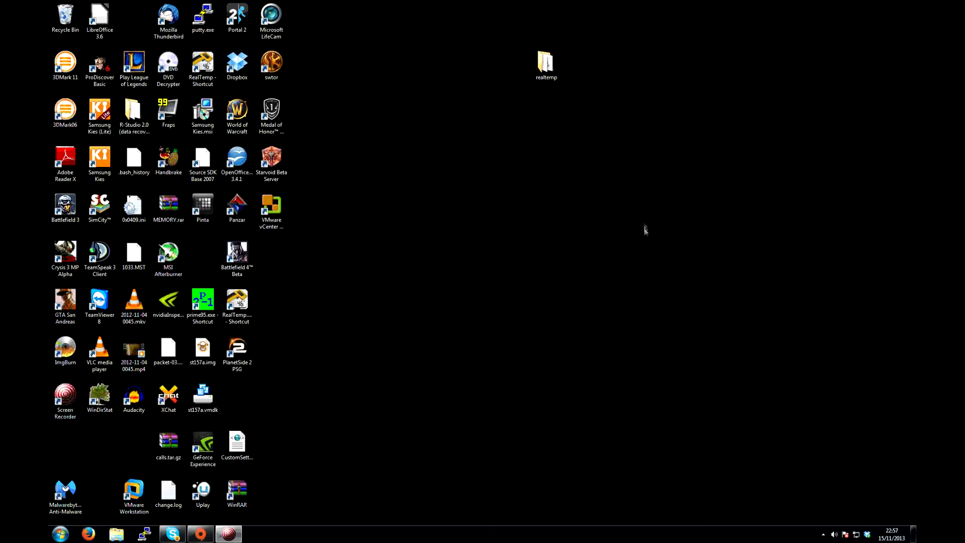
{"action": "mouse_move", "coordinate": [645, 228]}
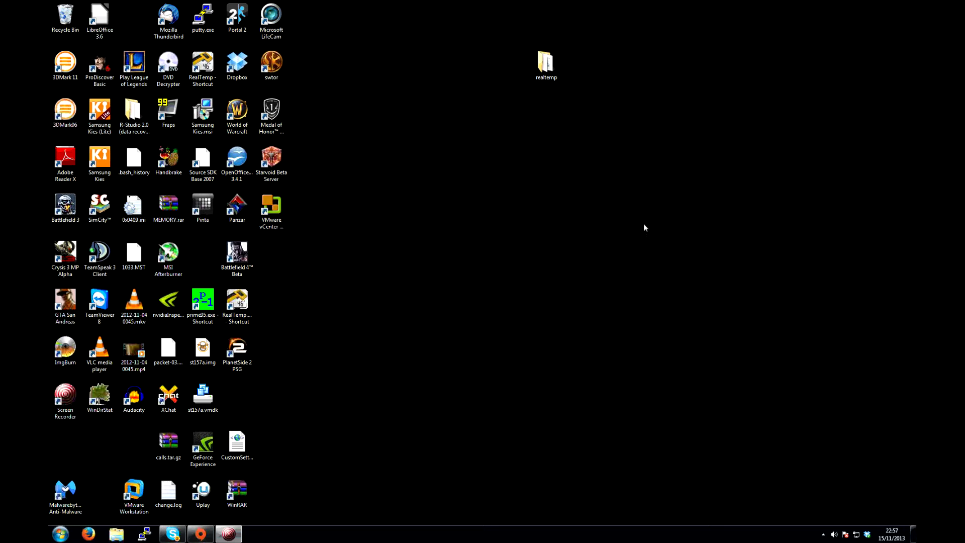
{"action": "mouse_move", "coordinate": [635, 254]}
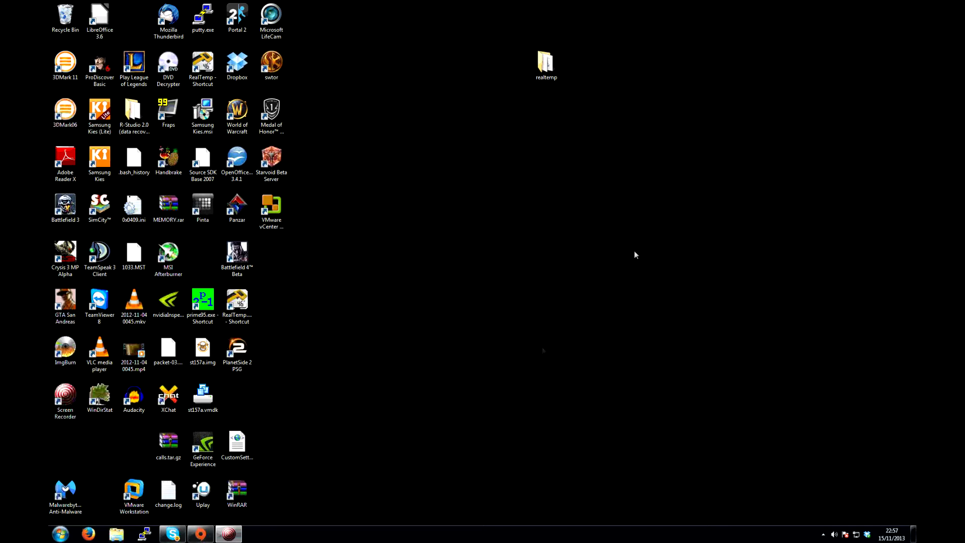
{"action": "mouse_move", "coordinate": [646, 226]}
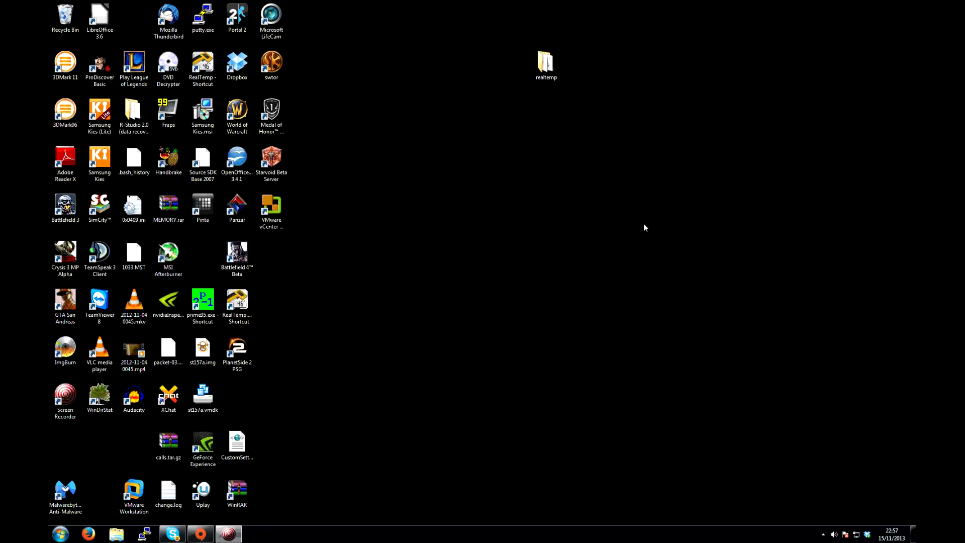
{"action": "mouse_move", "coordinate": [646, 232]}
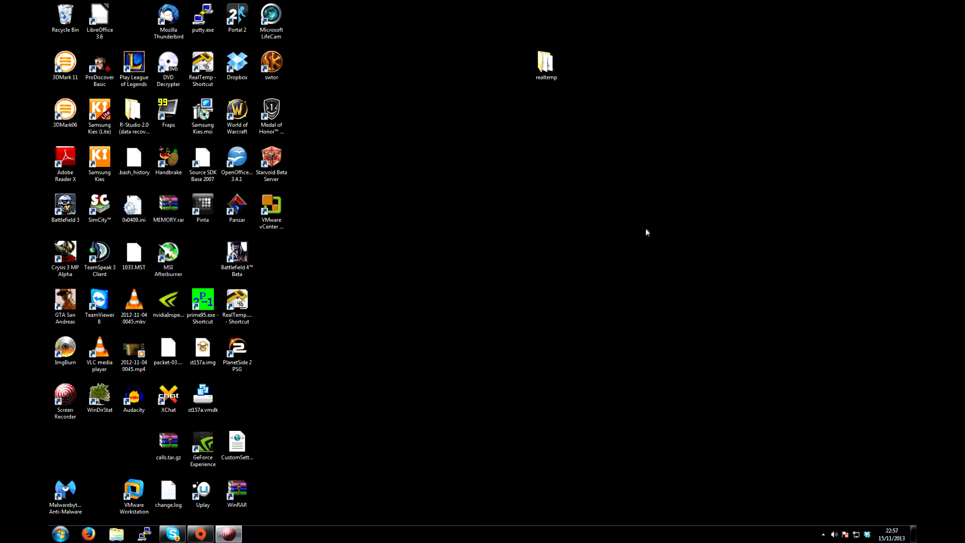
{"action": "mouse_move", "coordinate": [644, 226]}
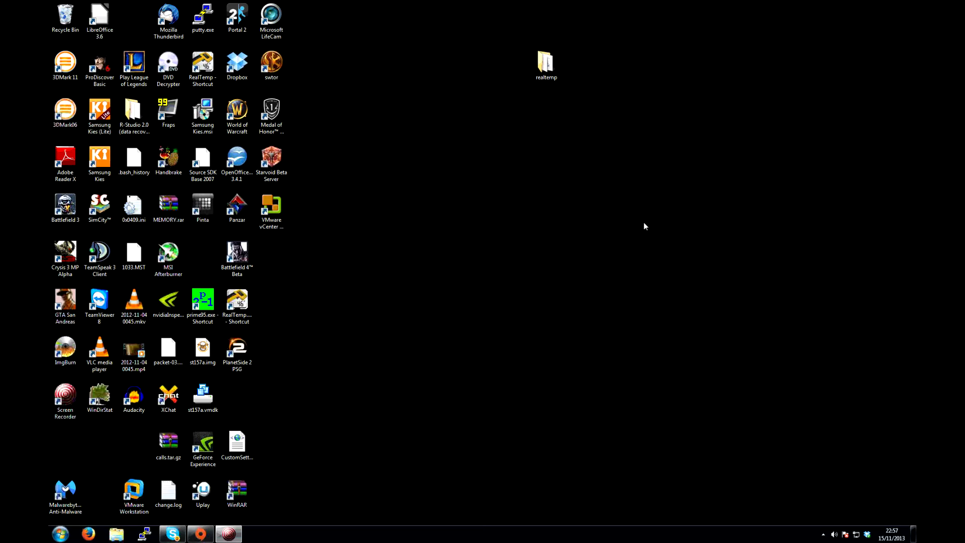
{"action": "mouse_move", "coordinate": [644, 229]}
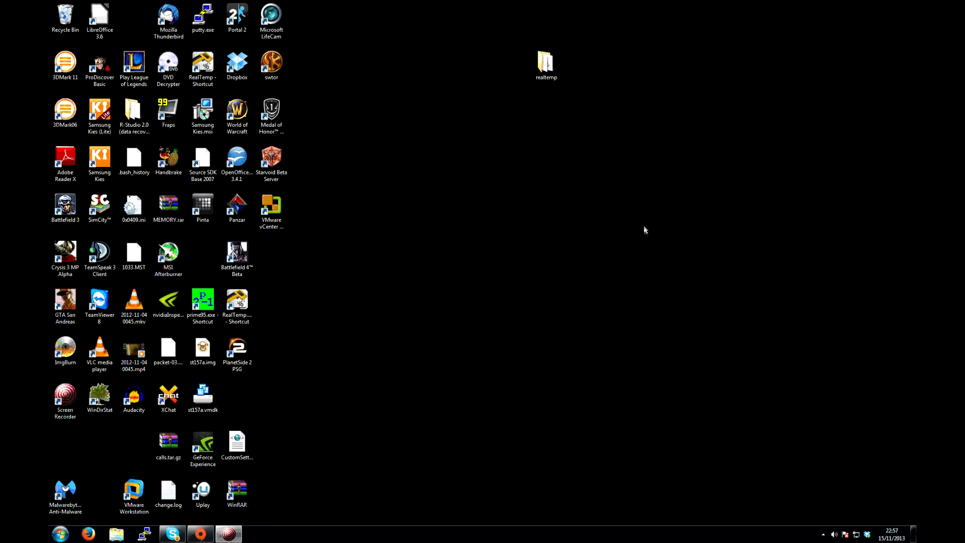
{"action": "left_click", "coordinate": [167, 492]}
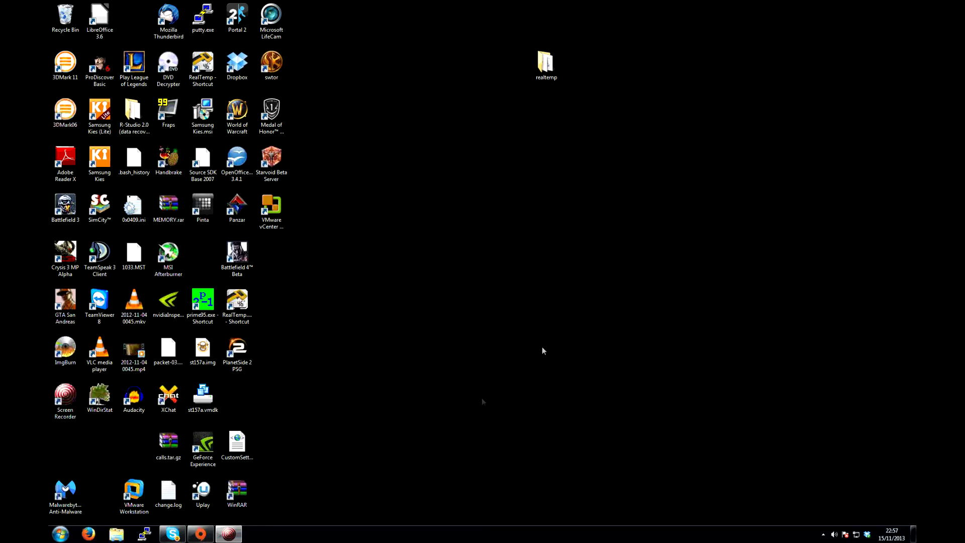
{"action": "mouse_move", "coordinate": [644, 226]}
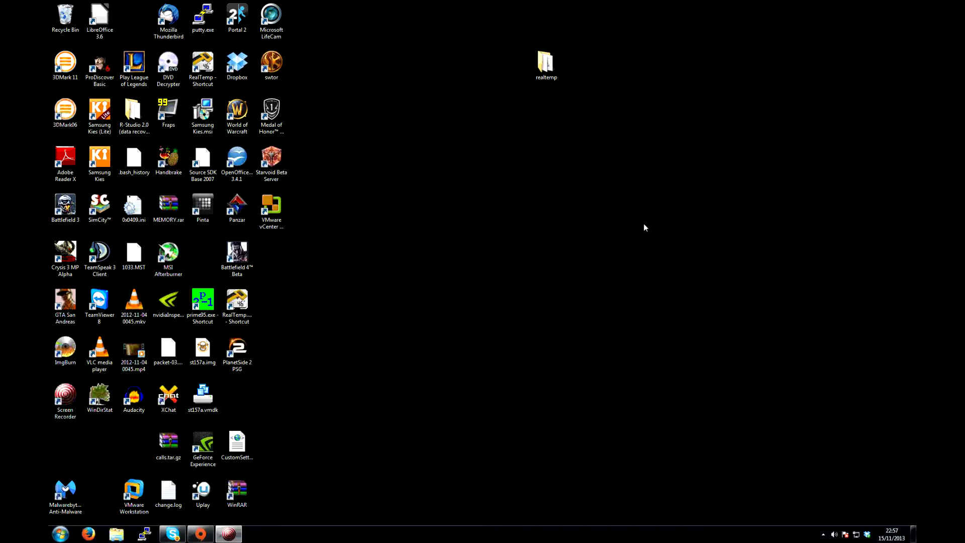
{"action": "mouse_move", "coordinate": [646, 231]}
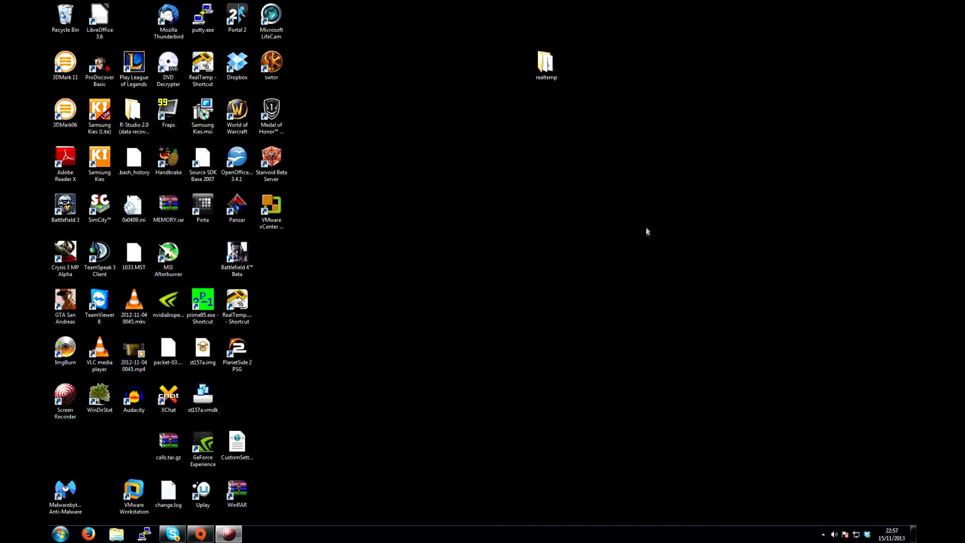
{"action": "mouse_move", "coordinate": [645, 226]}
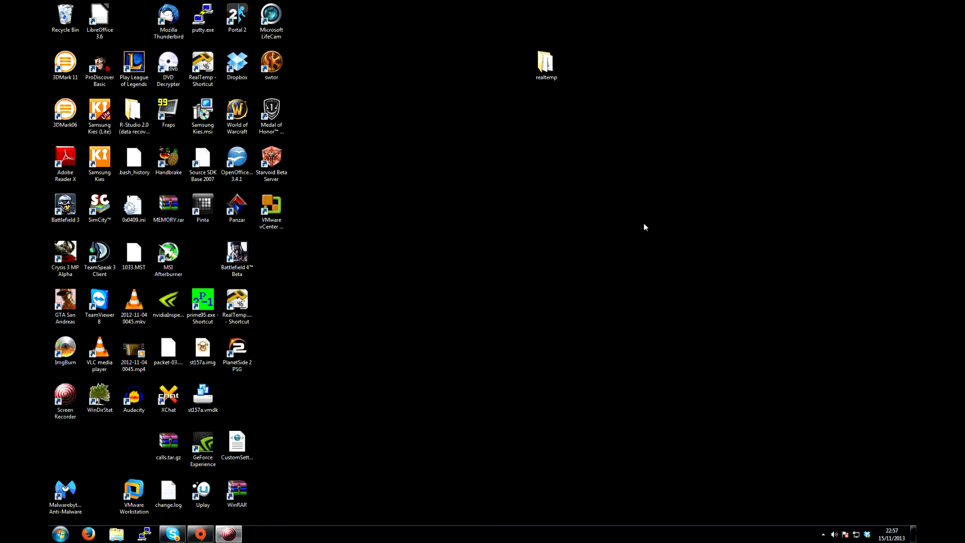
{"action": "mouse_move", "coordinate": [645, 231]}
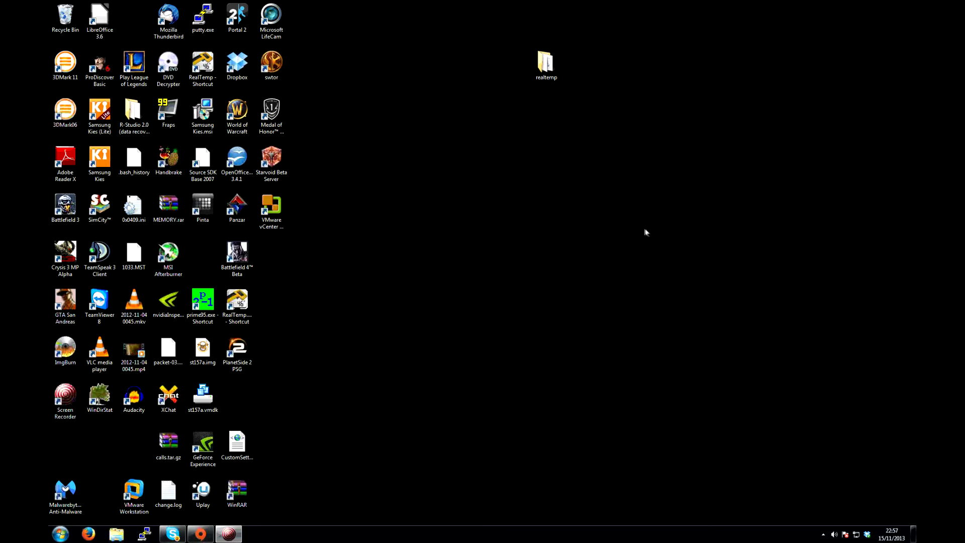
{"action": "left_click", "coordinate": [168, 493]}
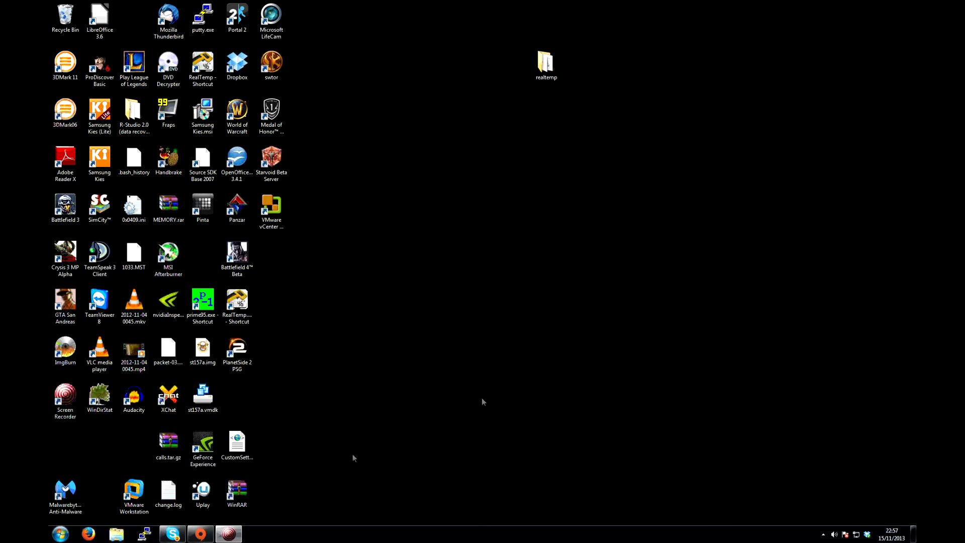
{"action": "mouse_move", "coordinate": [644, 226]}
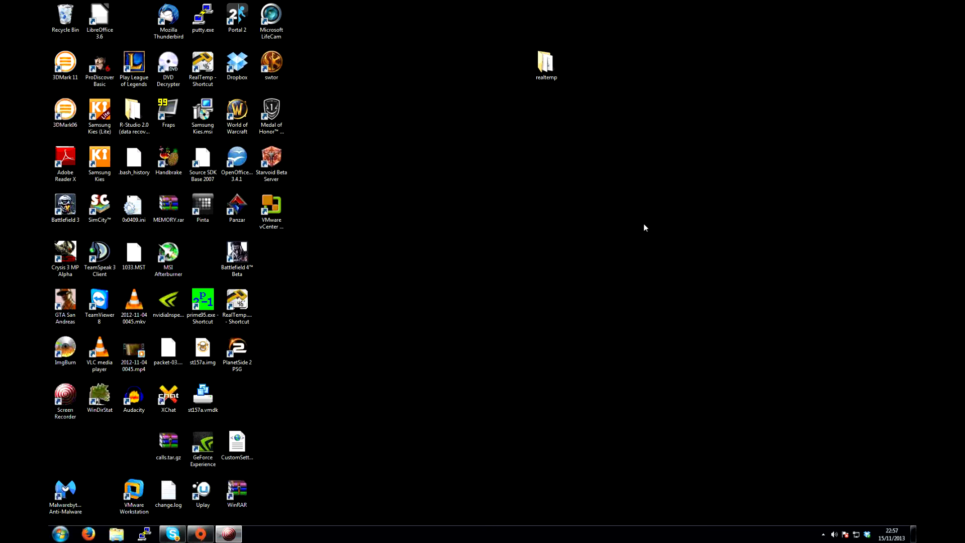
{"action": "mouse_move", "coordinate": [635, 254]}
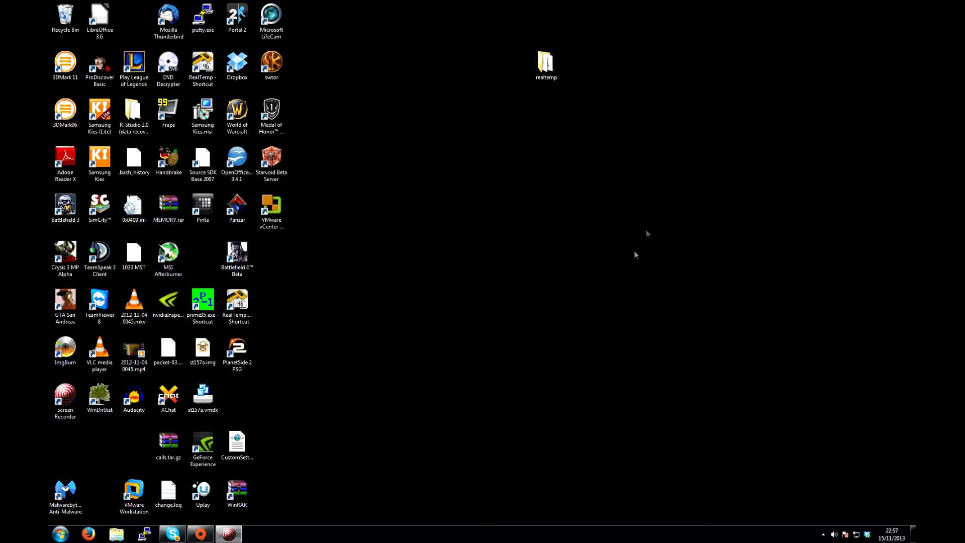
{"action": "mouse_move", "coordinate": [645, 226]}
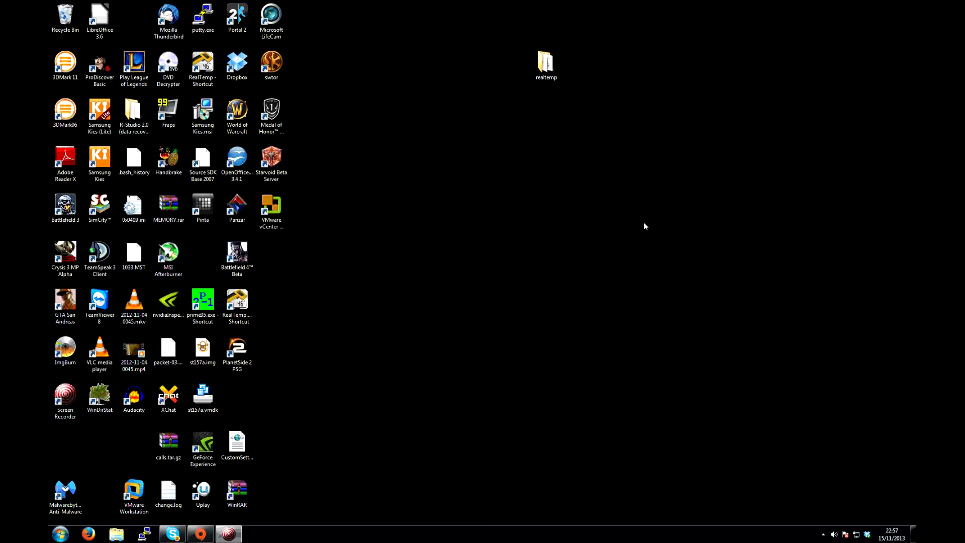
Search the Start menu for 'reged' and launch regedit.exe.
{"action": "left_click", "coordinate": [59, 533]}
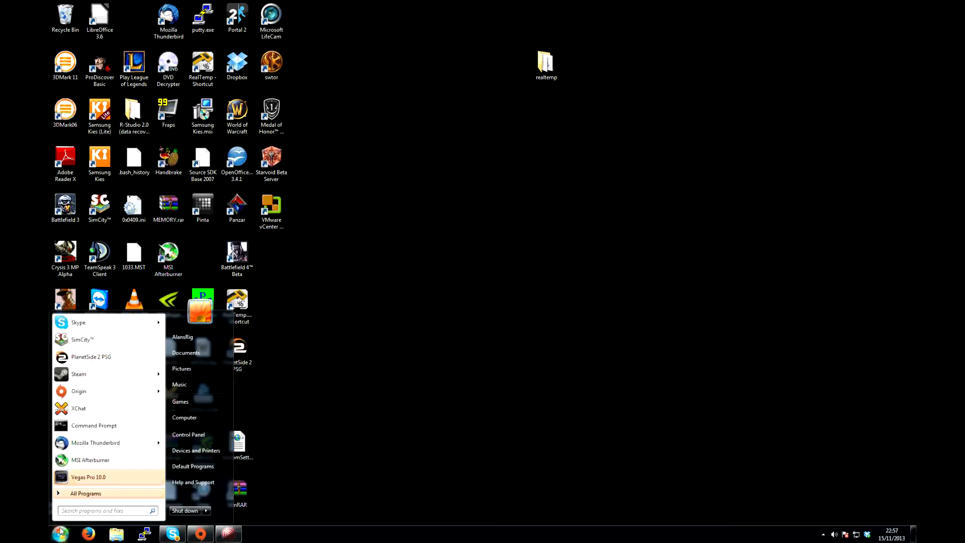
{"action": "type", "text": "regedit"}
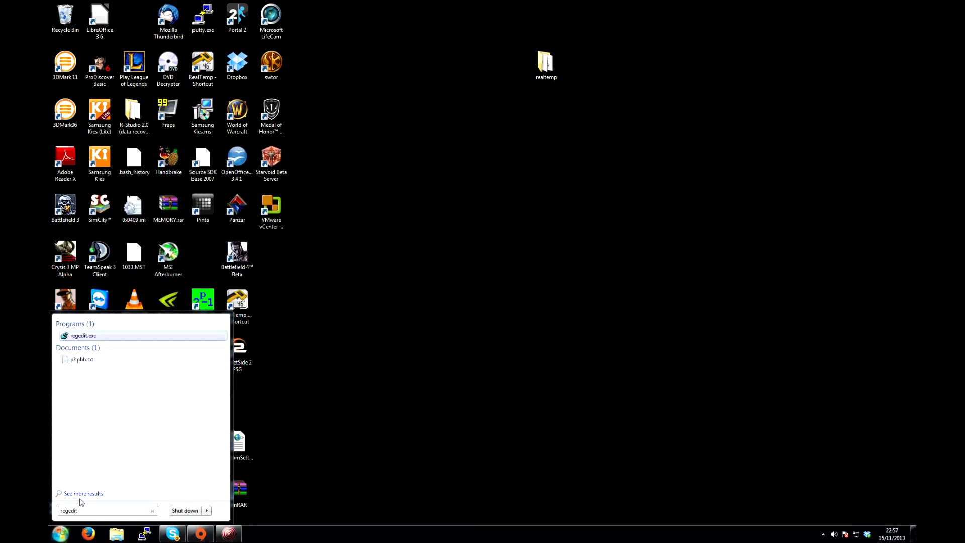
{"action": "mouse_move", "coordinate": [81, 336]}
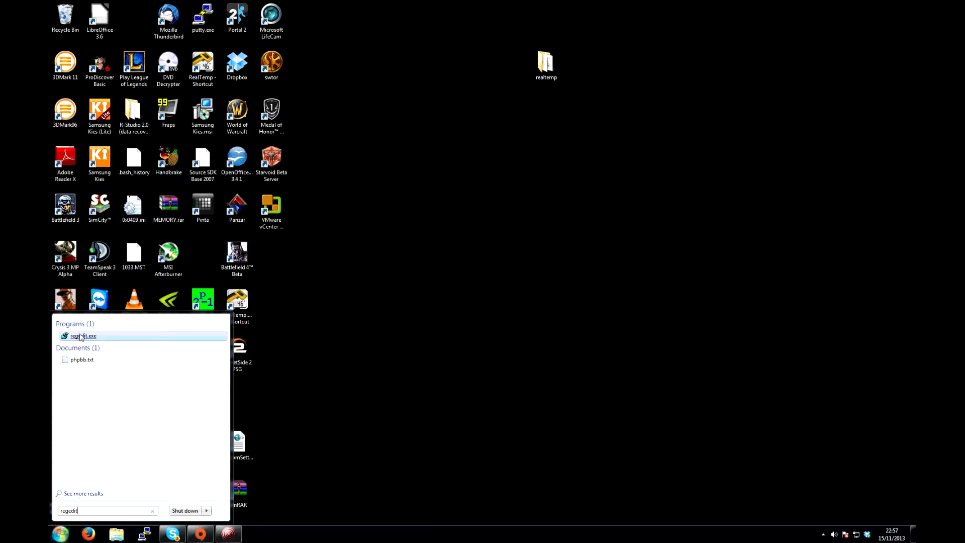
{"action": "mouse_move", "coordinate": [83, 335]}
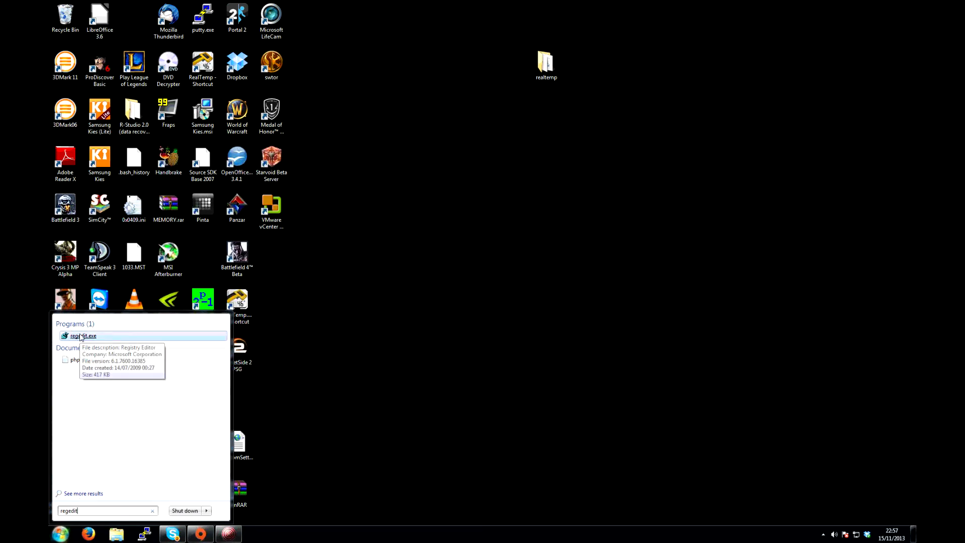
{"action": "left_click", "coordinate": [81, 335]}
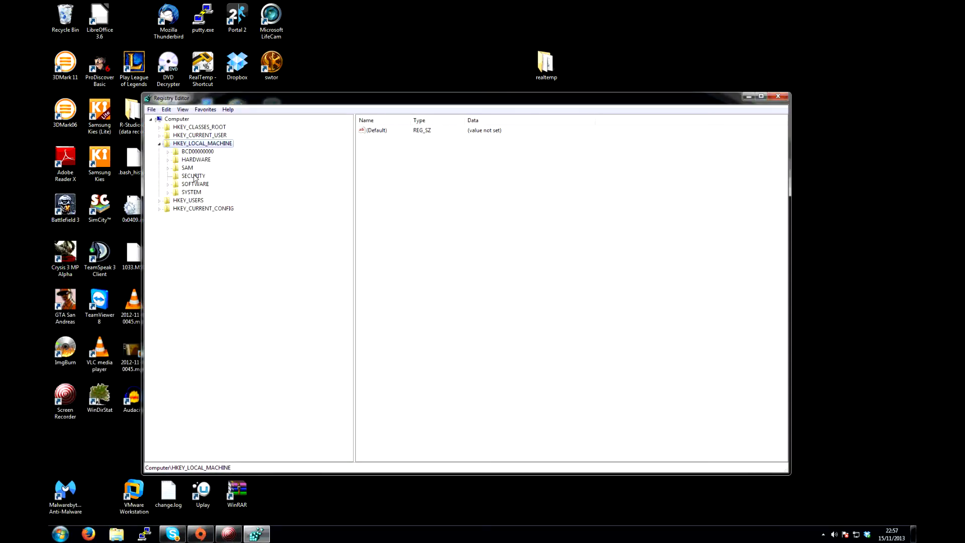
Find the core parking GUID 0cc5b647-c1df-4637-891a-dec35c318583 key under CurrentControlSet with Keys included.
{"action": "left_click", "coordinate": [160, 143]}
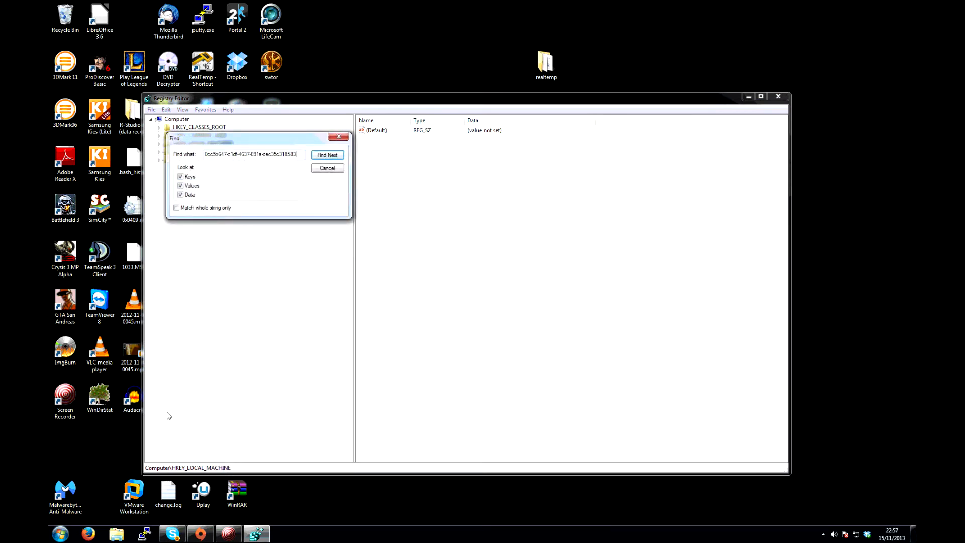
{"action": "mouse_move", "coordinate": [197, 173]}
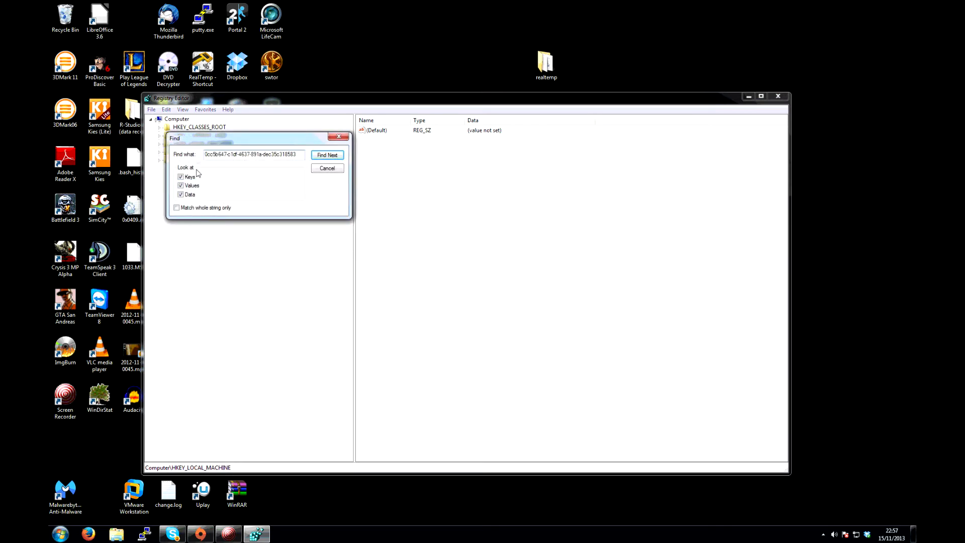
{"action": "left_click", "coordinate": [181, 177]}
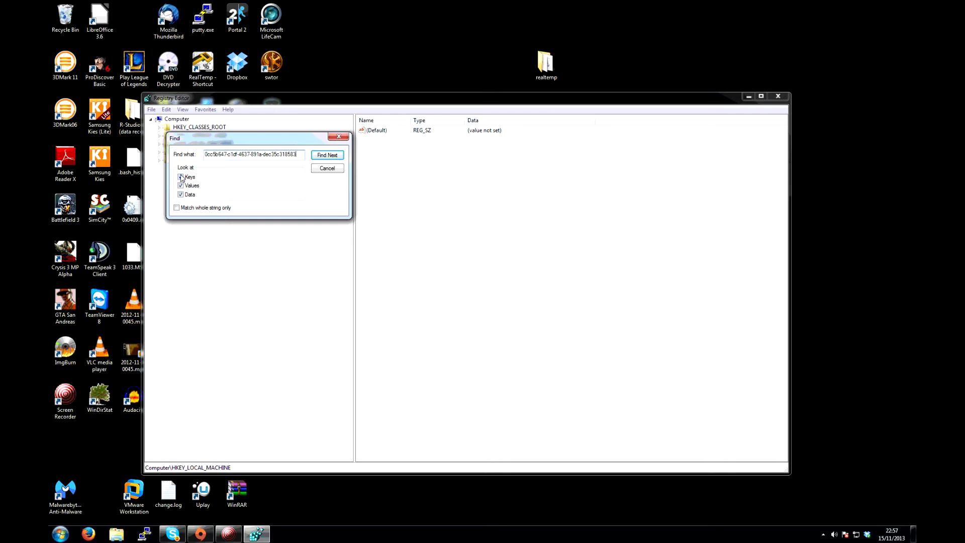
{"action": "left_click", "coordinate": [180, 177]}
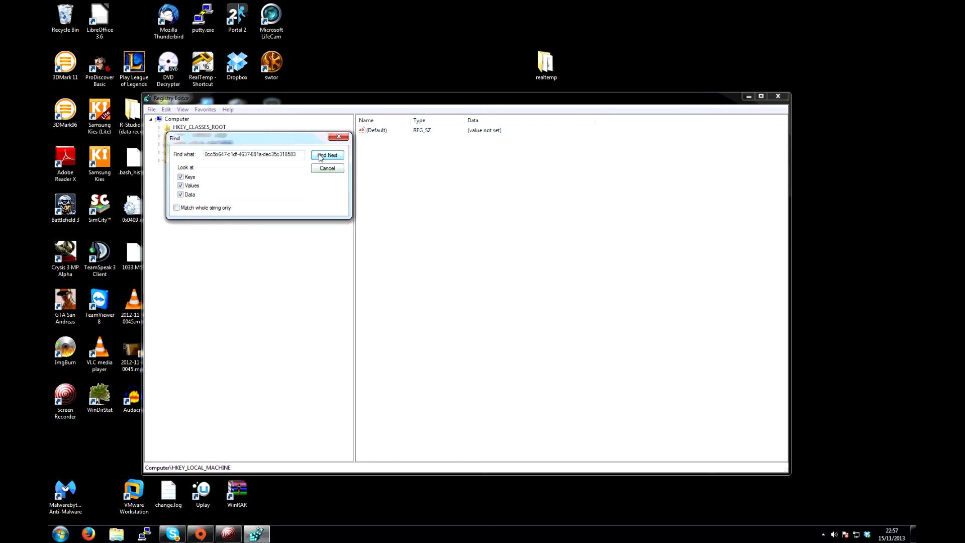
{"action": "left_click", "coordinate": [328, 155]}
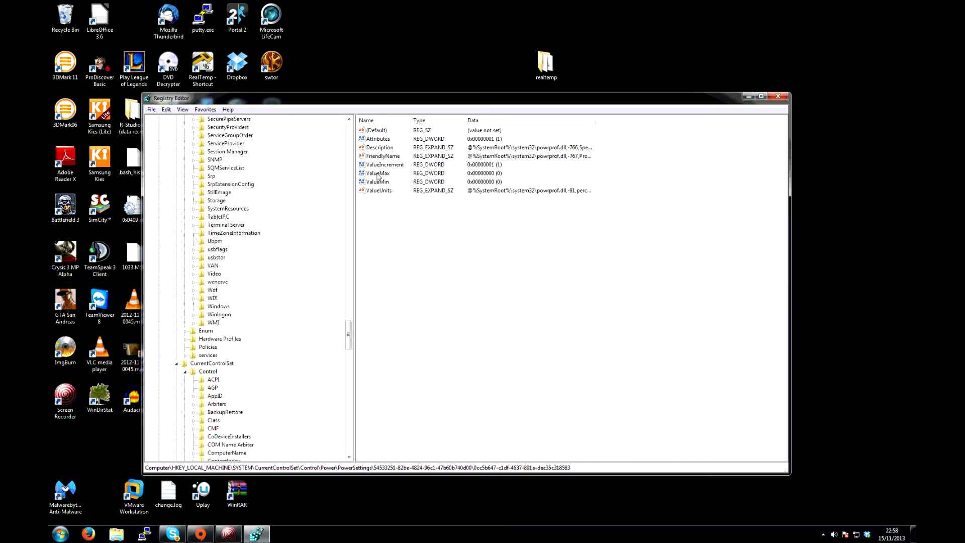
{"action": "mouse_move", "coordinate": [380, 180]}
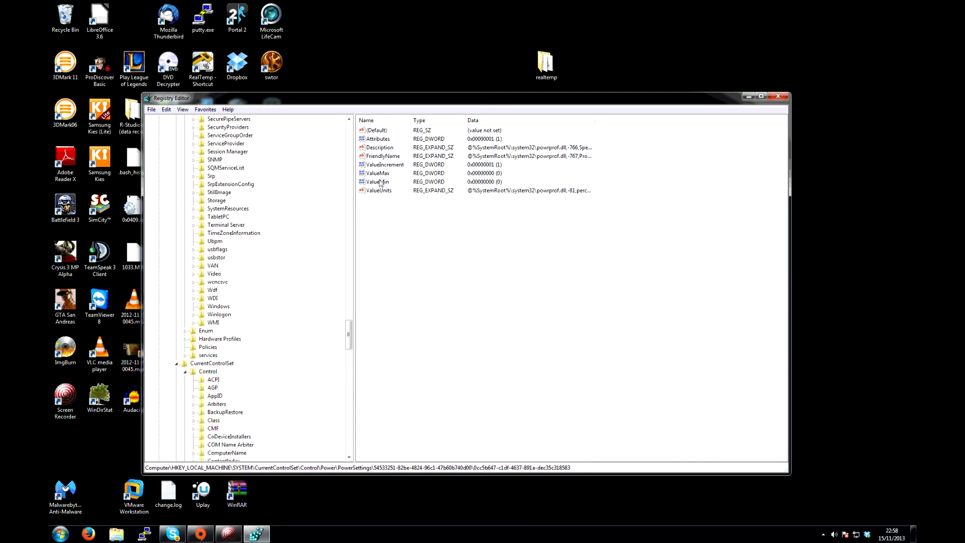
Set ValueMax data to 0 and begin editing ValueMin.
{"action": "double_click", "coordinate": [378, 172]}
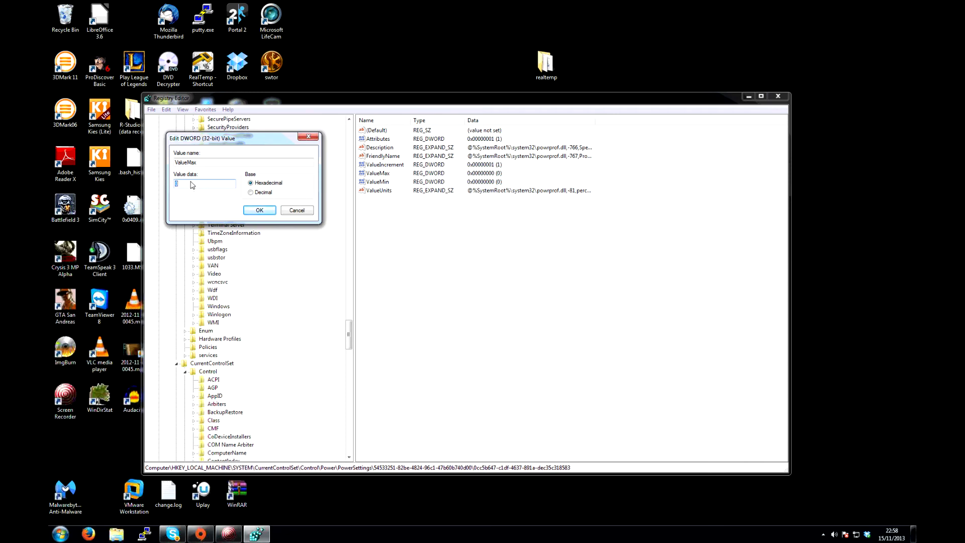
{"action": "type", "text": "0"}
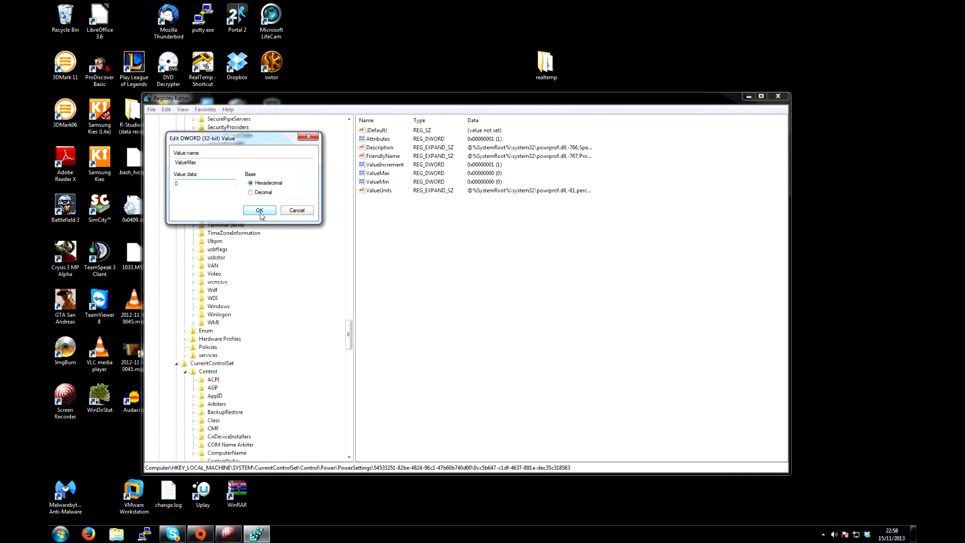
{"action": "left_click", "coordinate": [259, 210]}
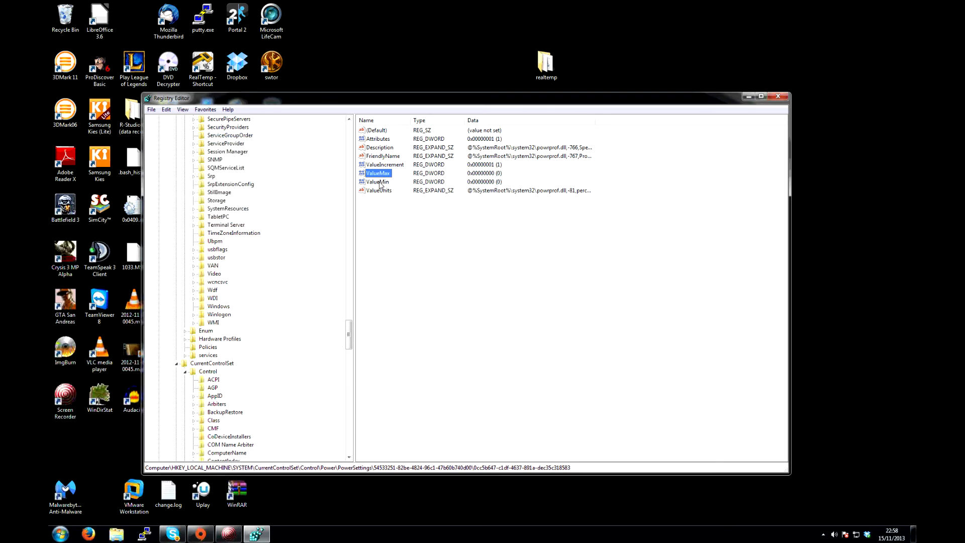
{"action": "double_click", "coordinate": [378, 182]}
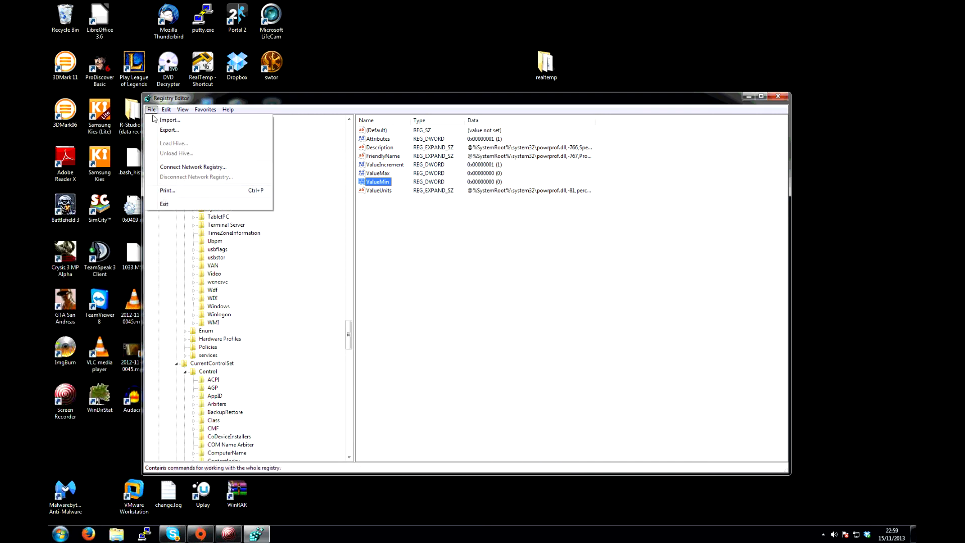
Close Registry Editor and show the Start menu's shutdown and restart options.
{"action": "left_click", "coordinate": [60, 532]}
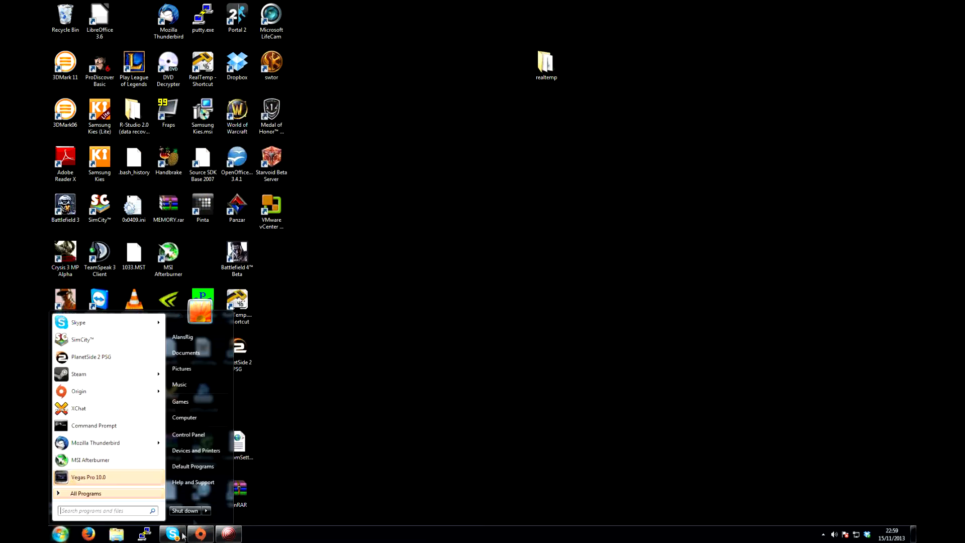
{"action": "left_click", "coordinate": [207, 511]}
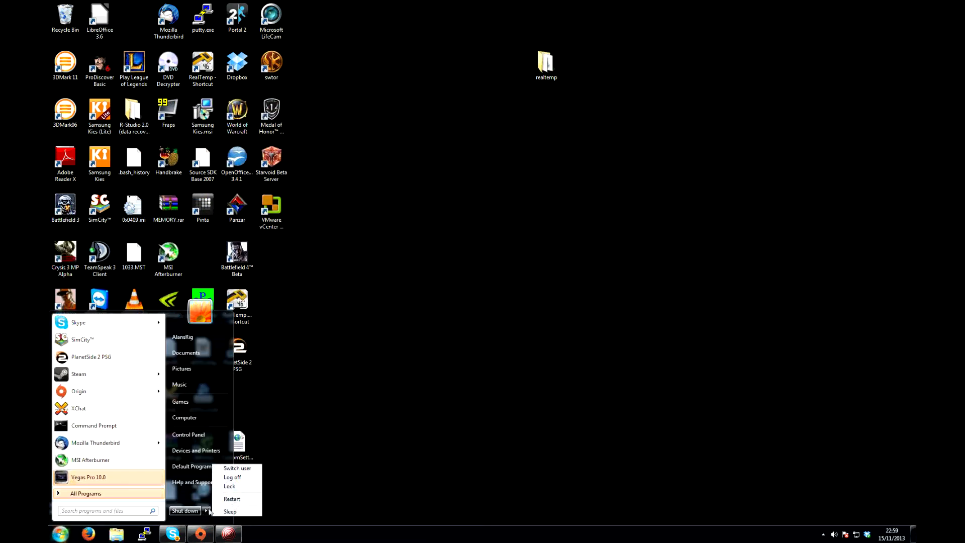
{"action": "mouse_move", "coordinate": [311, 453]}
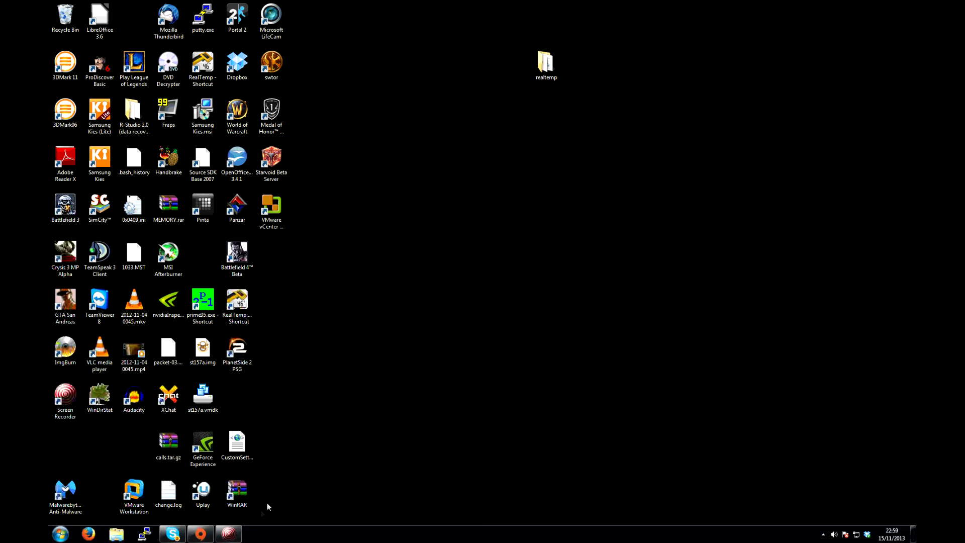
{"action": "left_click", "coordinate": [228, 533]}
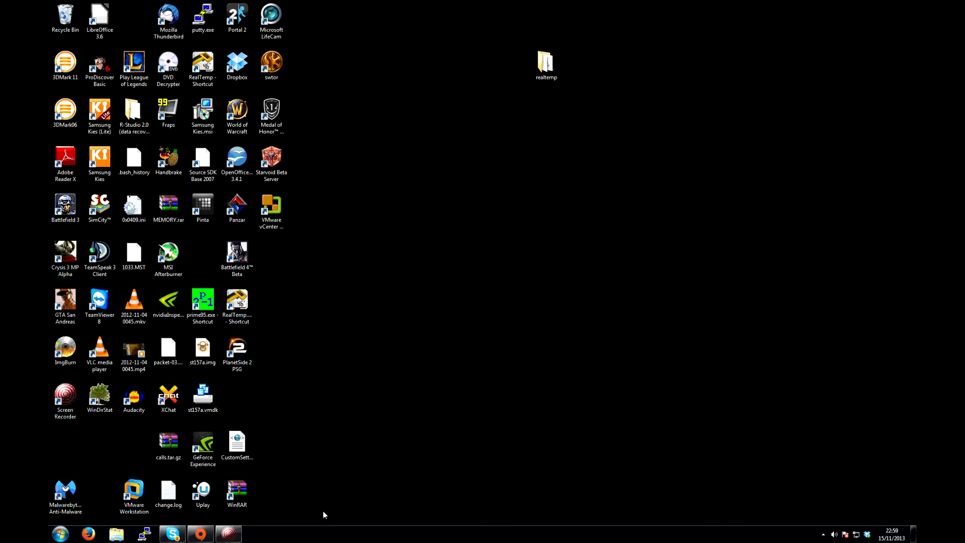
{"action": "mouse_move", "coordinate": [319, 517]}
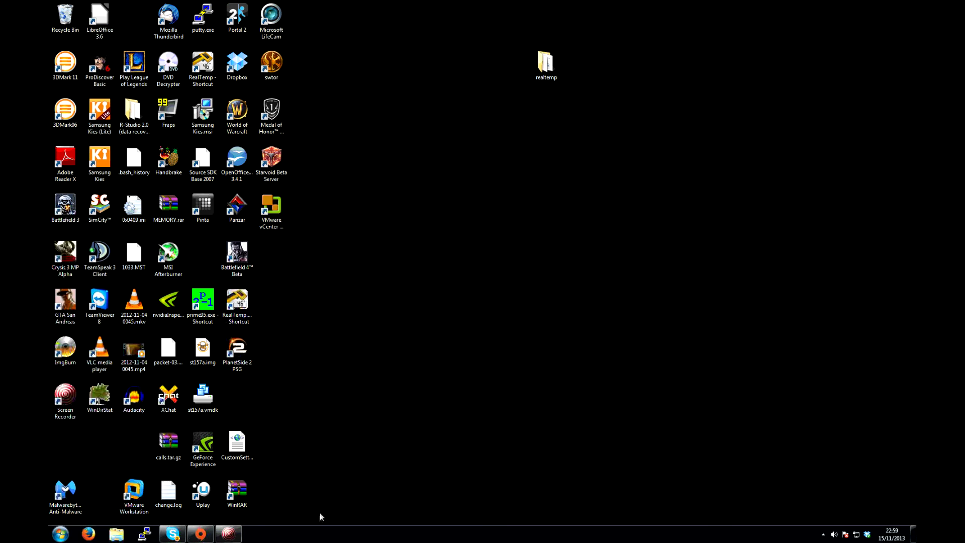
{"action": "left_click", "coordinate": [228, 533]}
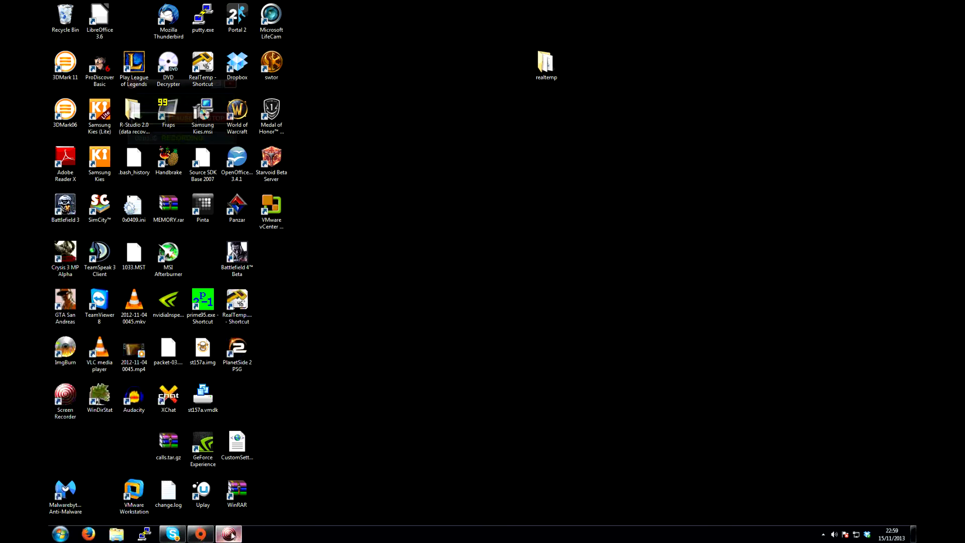